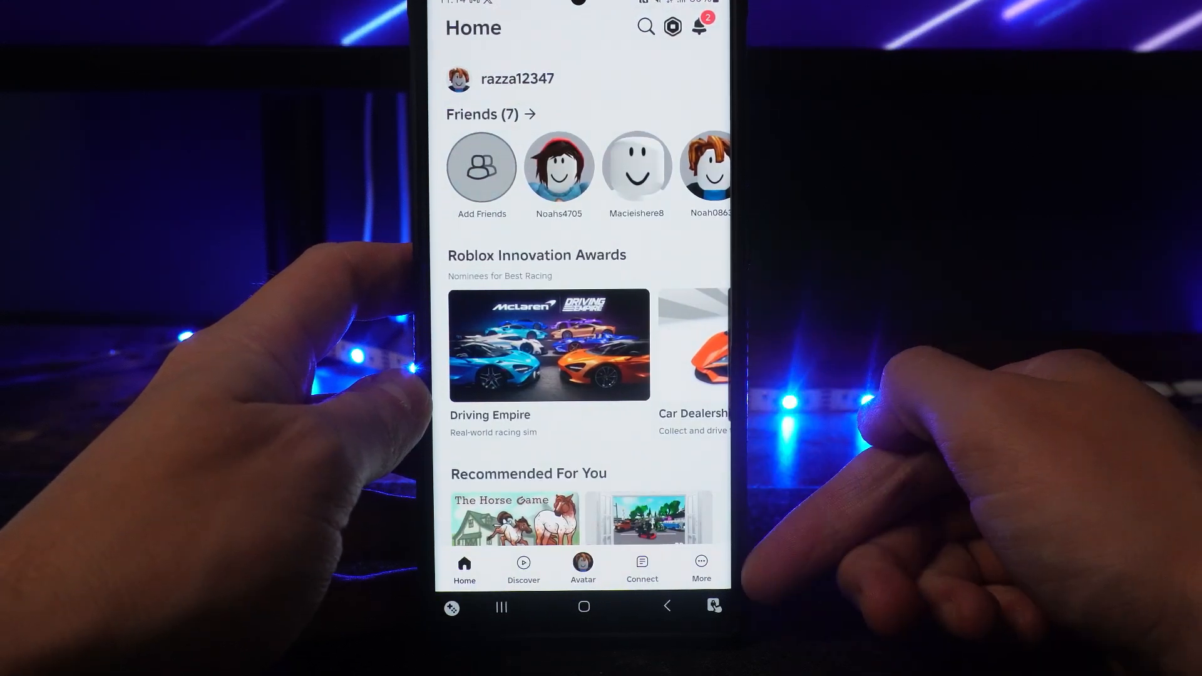
# Step: Go from the home feed through More and Settings to the Account Info page
pyautogui.click(700, 567)
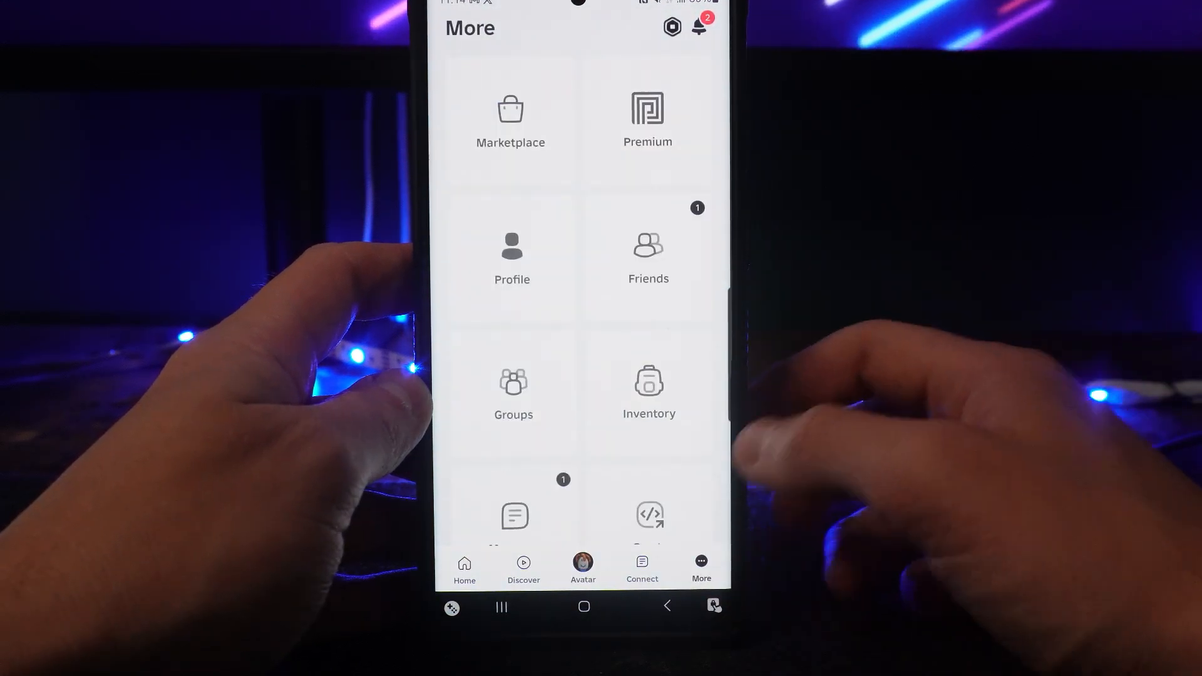
pyautogui.scroll(-3)
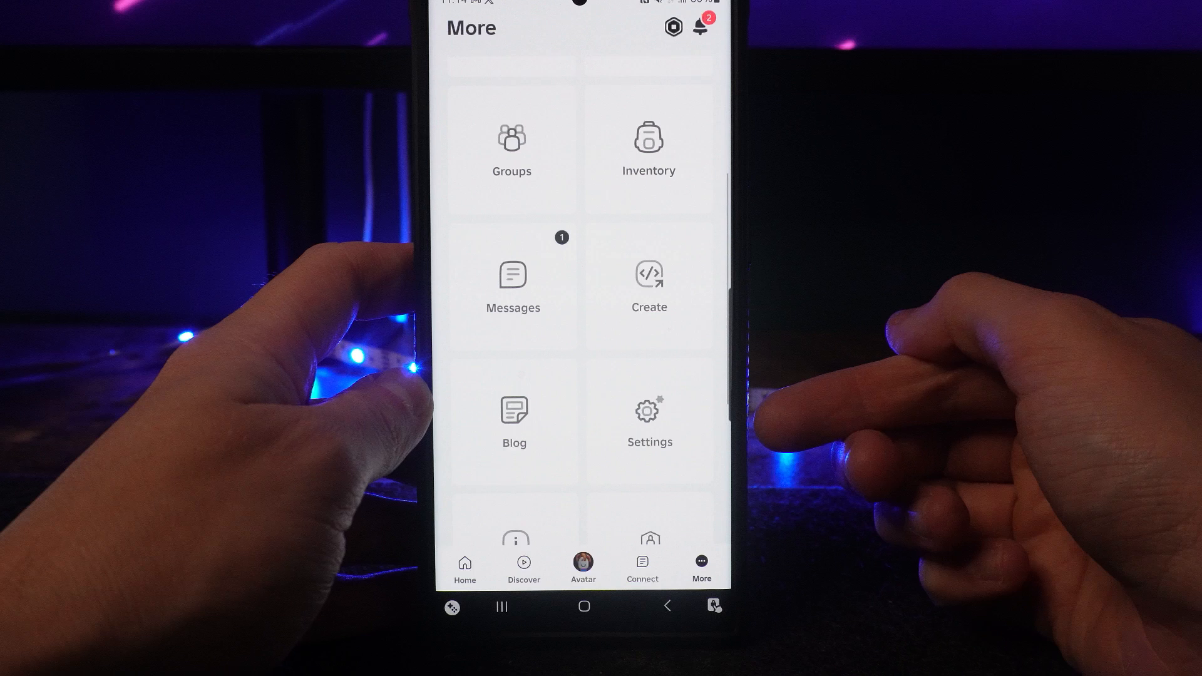
pyautogui.click(647, 421)
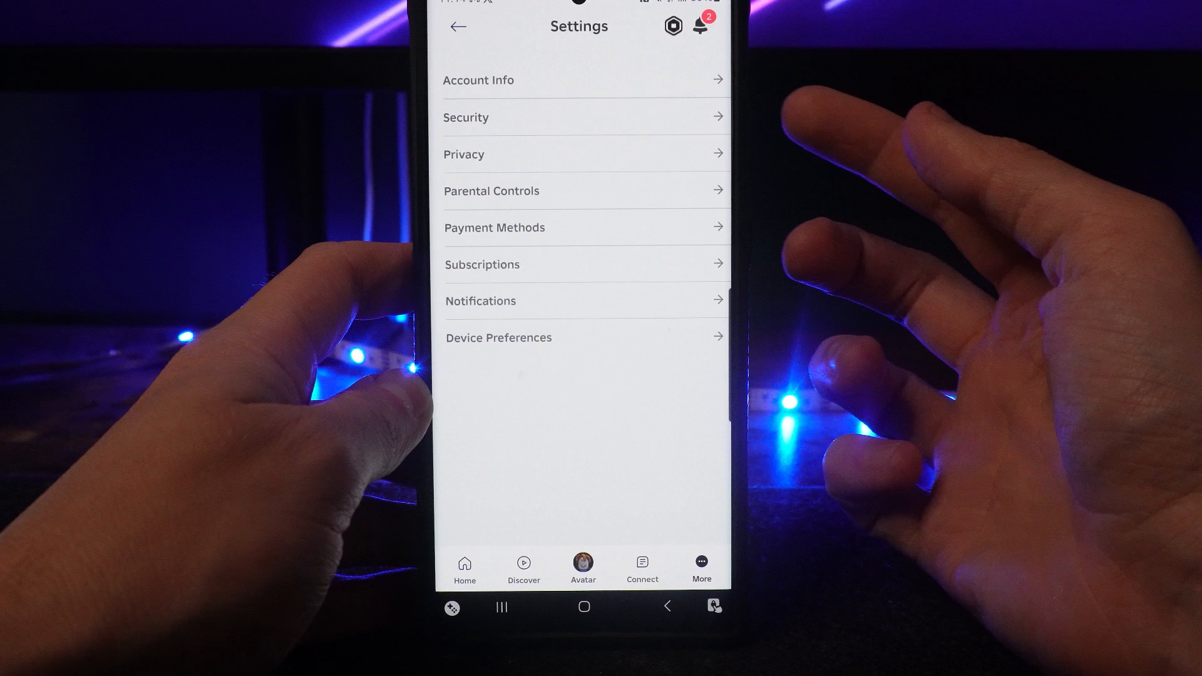
pyautogui.click(477, 81)
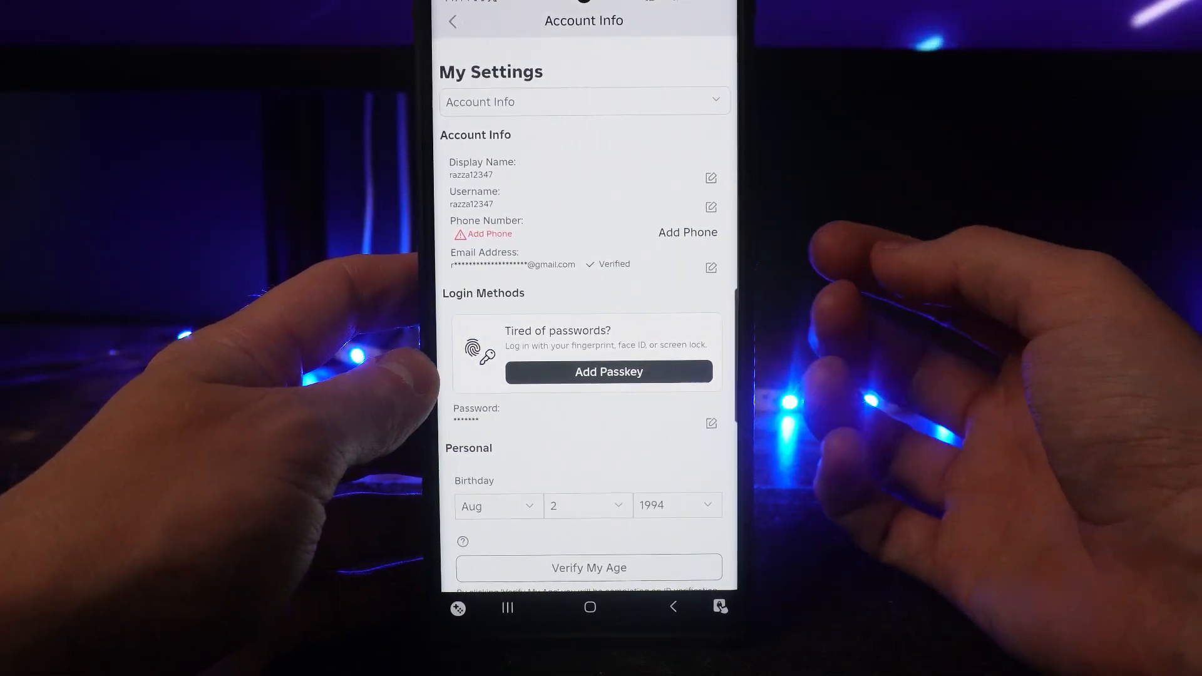
# Step: Start editing the username, bringing up the notice that 1000 more Robux are needed
pyautogui.click(710, 207)
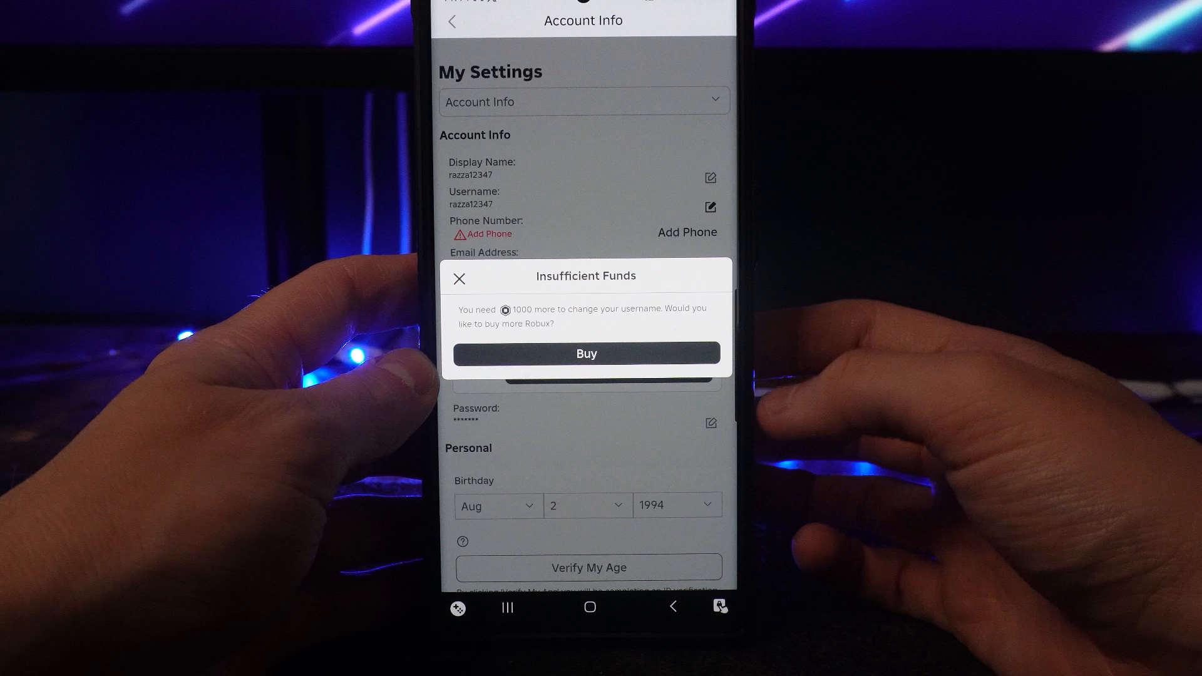